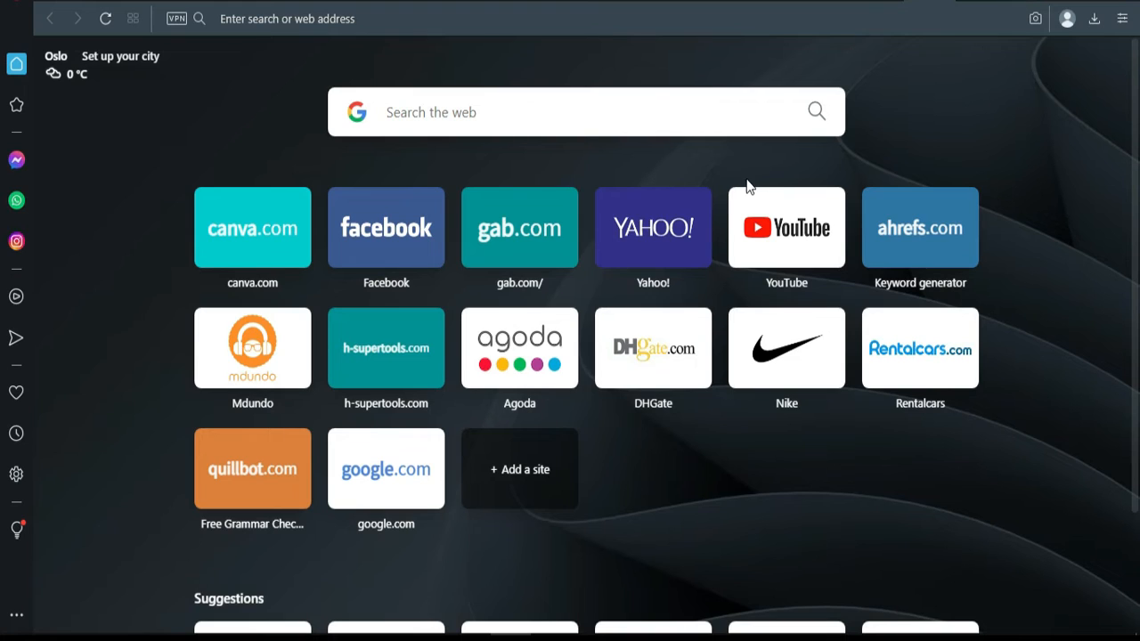
{"action": "mouse_move", "coordinate": [481, 186]}
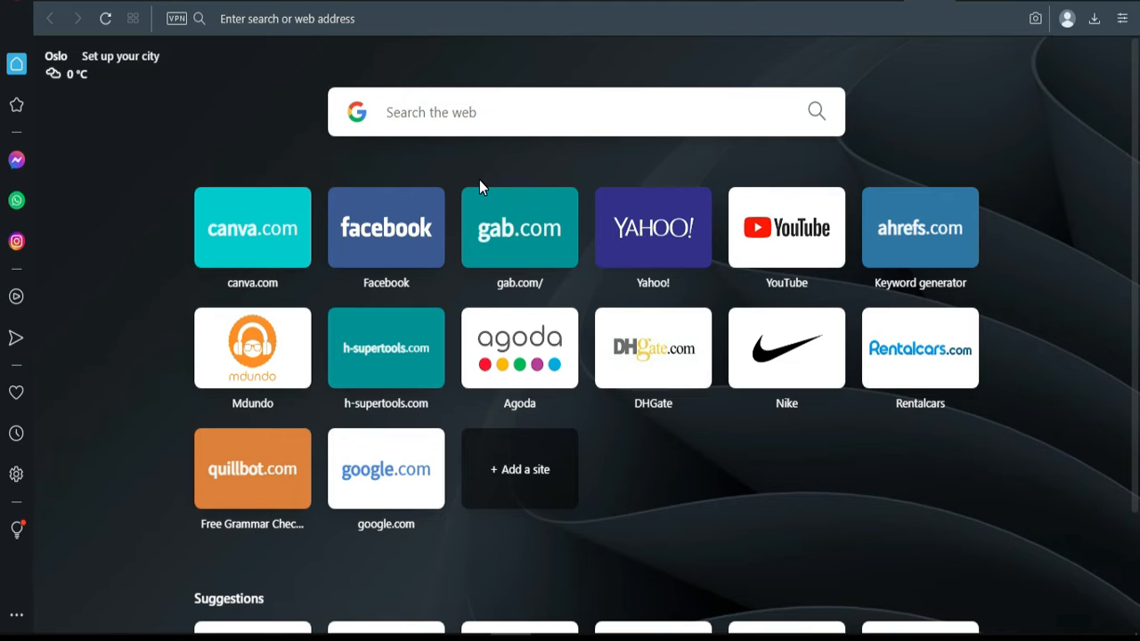
{"action": "mouse_move", "coordinate": [230, 71]}
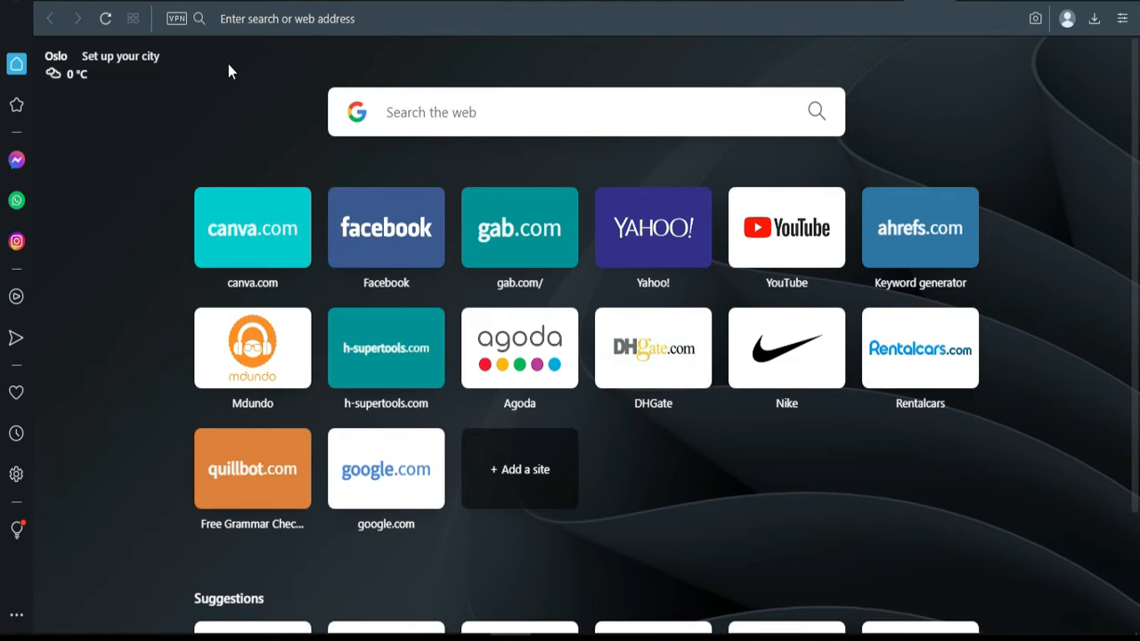
{"action": "mouse_move", "coordinate": [194, 198]}
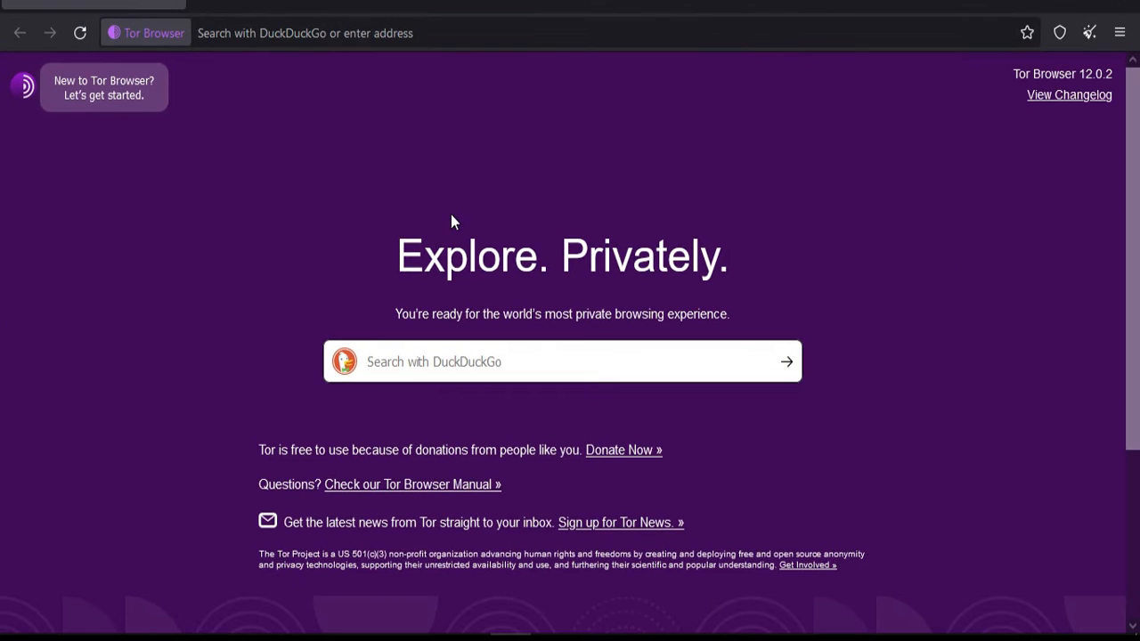
{"action": "mouse_move", "coordinate": [449, 235]}
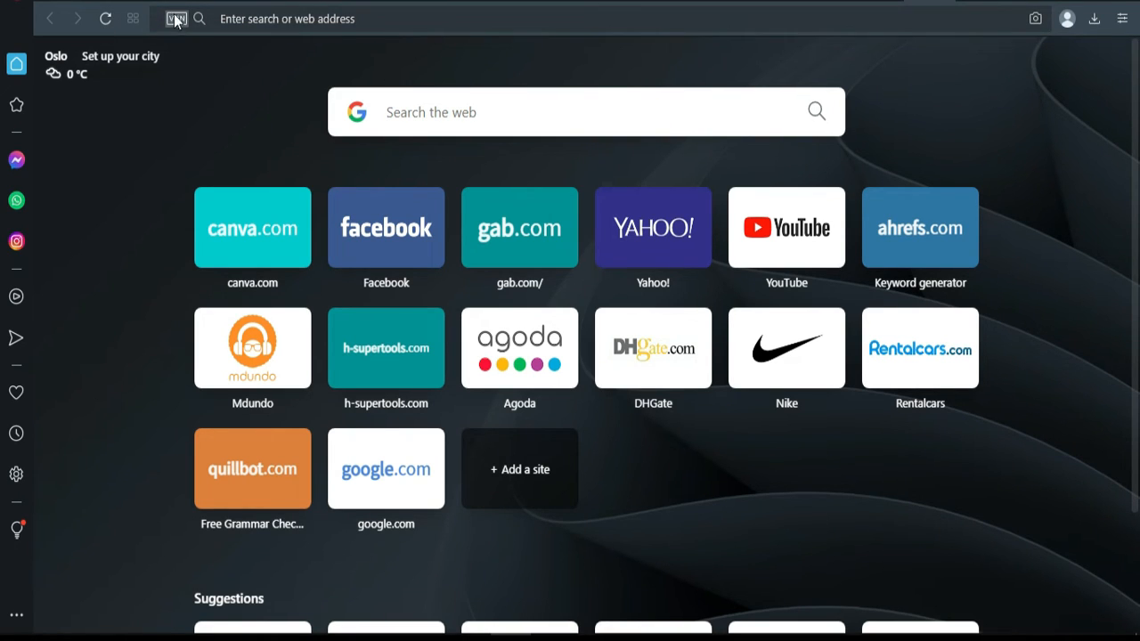
{"action": "mouse_move", "coordinate": [182, 26]}
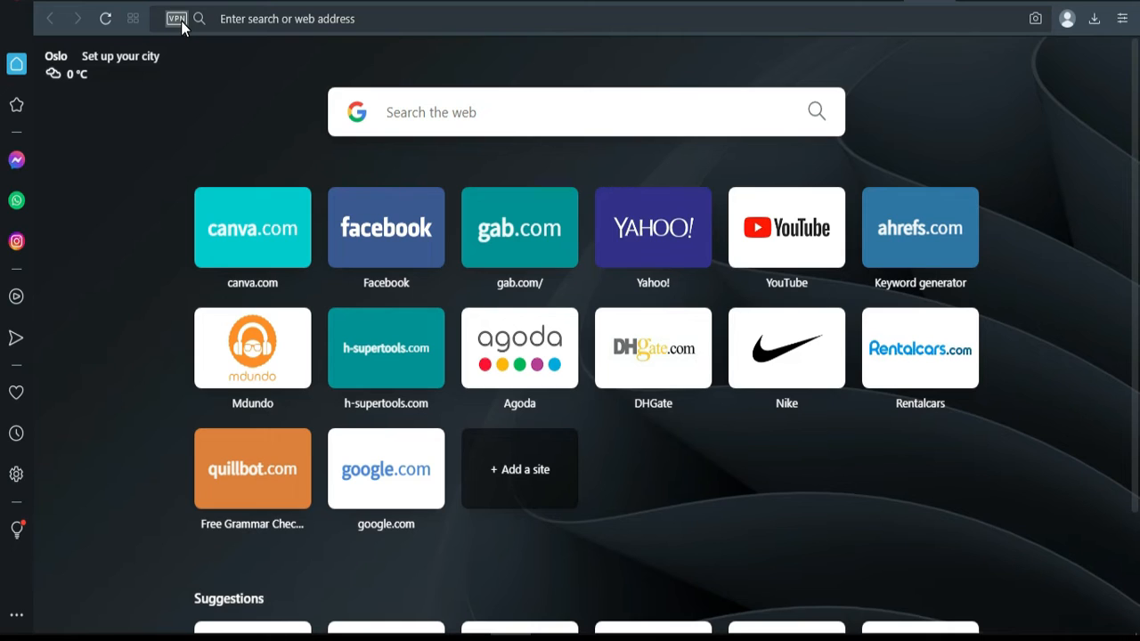
{"action": "mouse_move", "coordinate": [175, 17]}
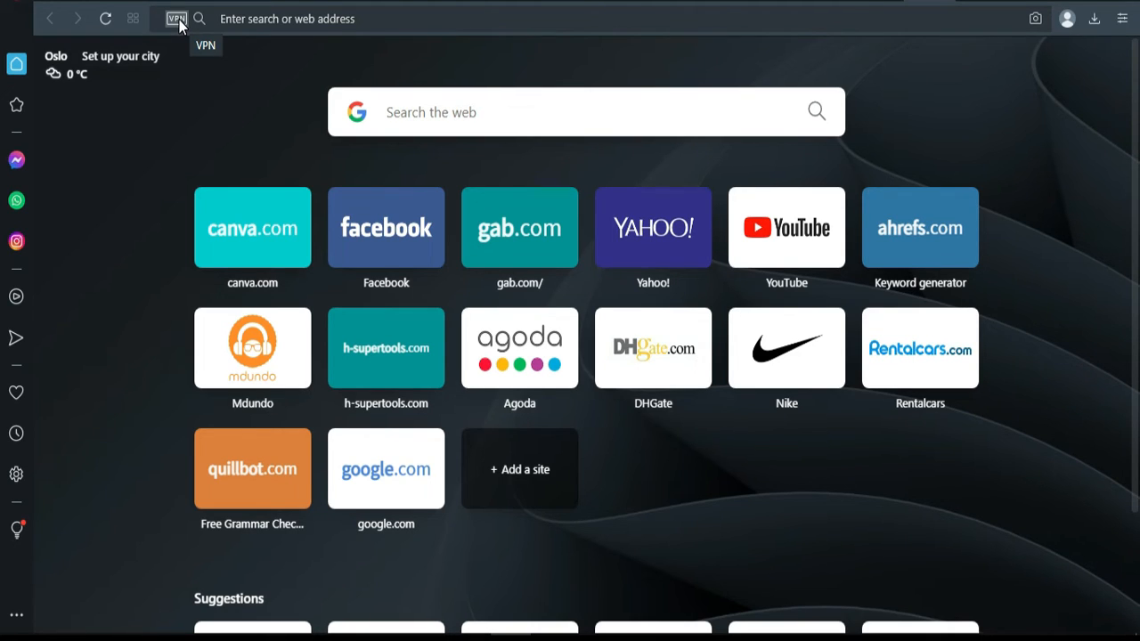
{"action": "left_click", "coordinate": [178, 17]}
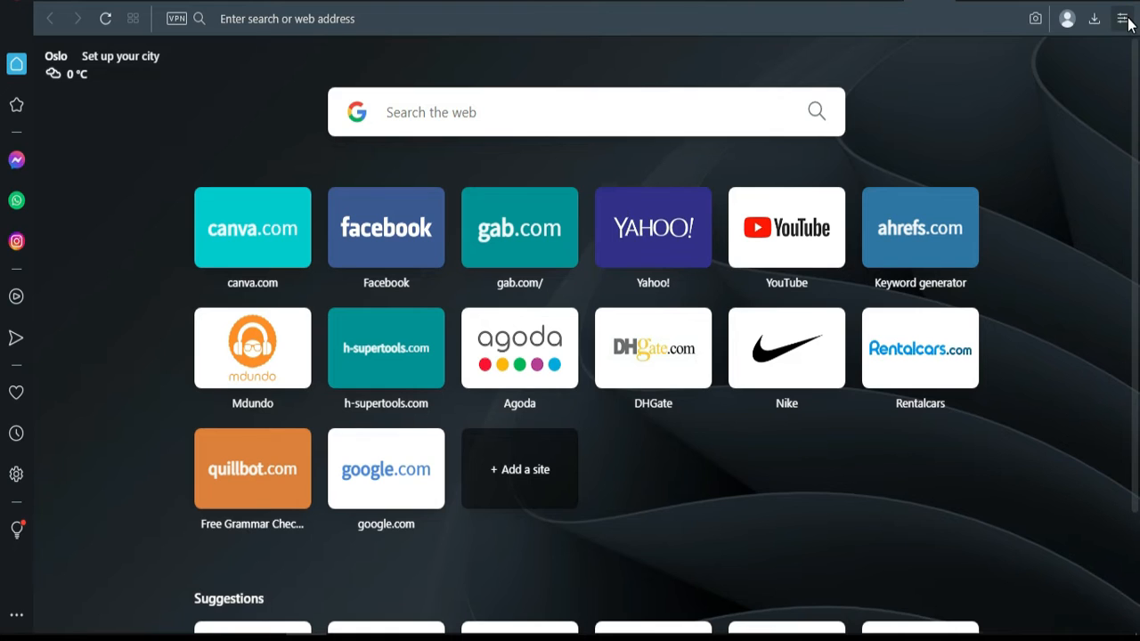
Enable the built-in VPN from Easy setup's Privacy & Security section and accept its speed notice.
{"action": "left_click", "coordinate": [1122, 18]}
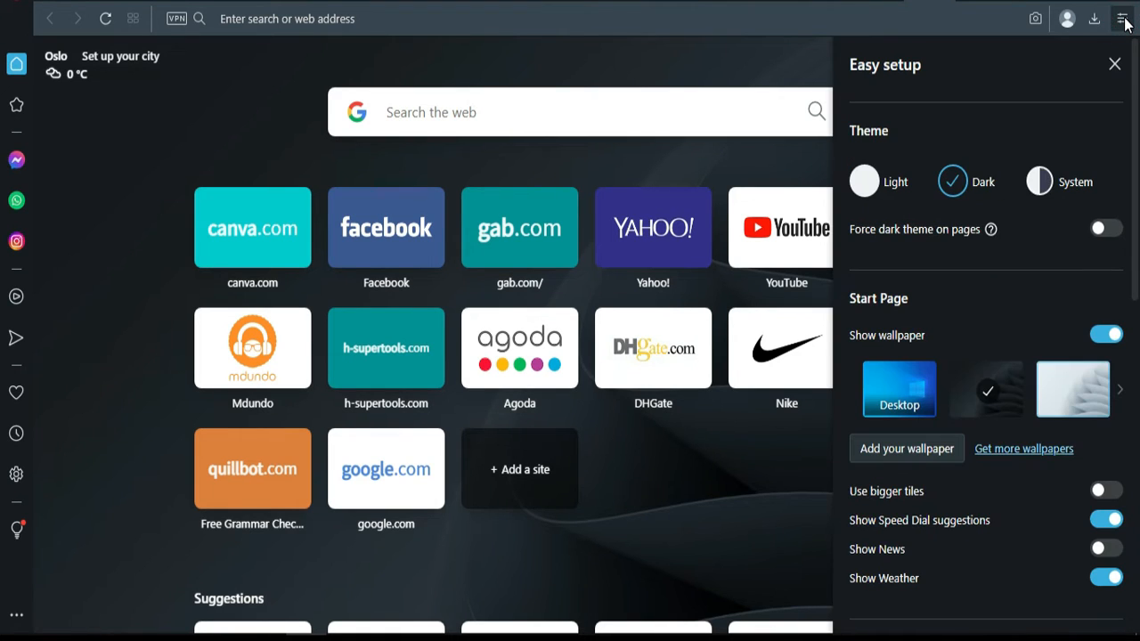
{"action": "scroll", "scroll_direction": "down", "scroll_amount": 3}
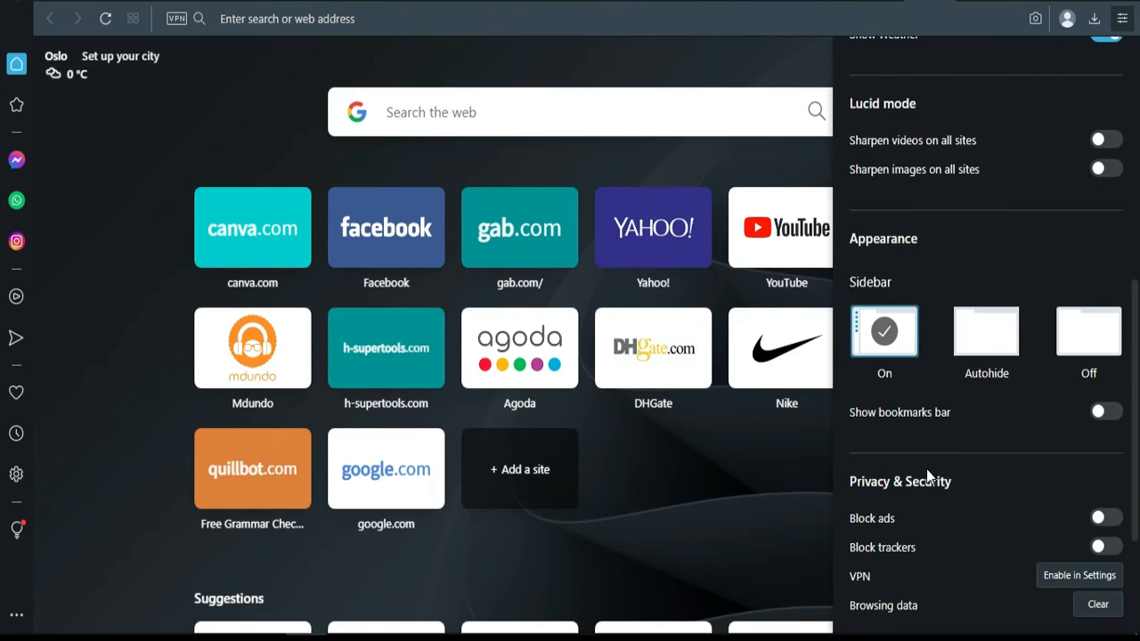
{"action": "scroll", "scroll_direction": "down", "scroll_amount": 3}
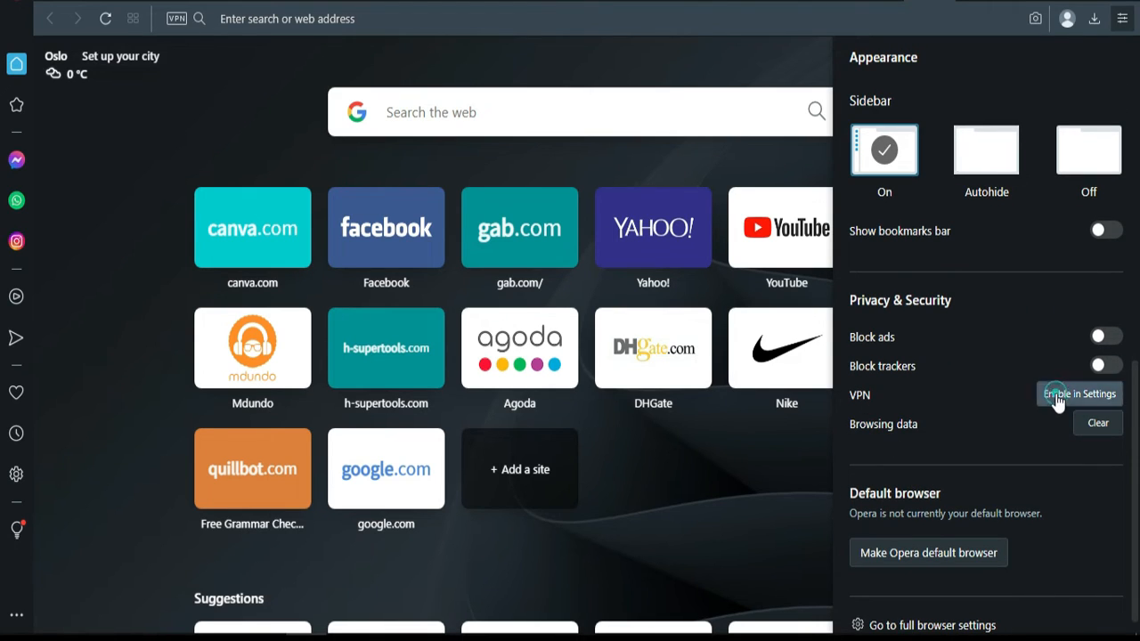
{"action": "left_click", "coordinate": [1079, 394]}
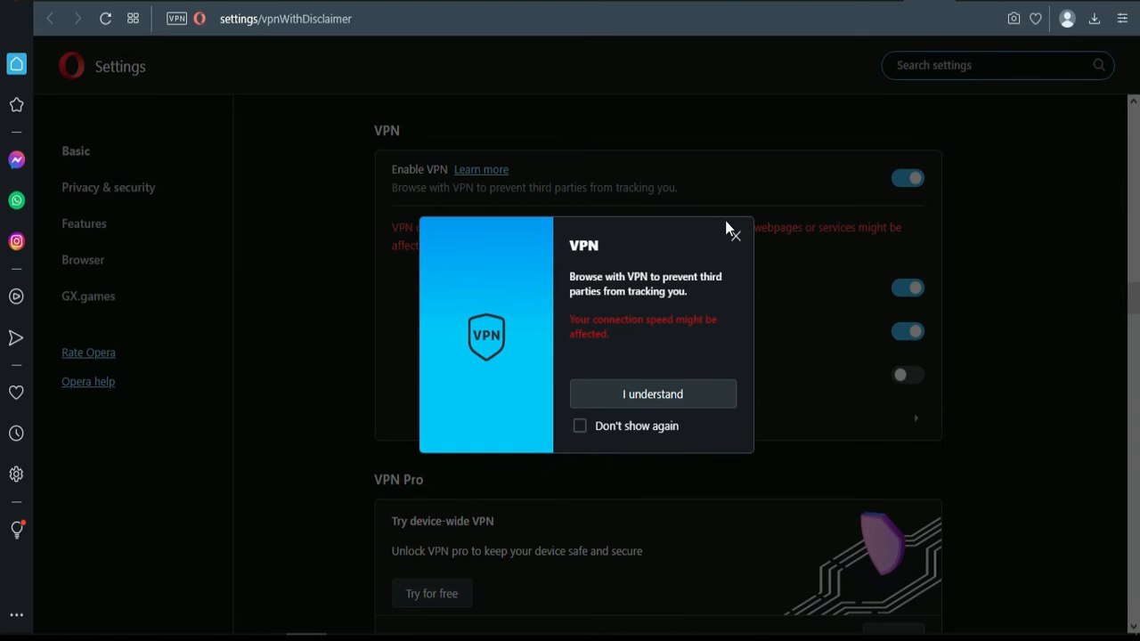
{"action": "left_click", "coordinate": [652, 393]}
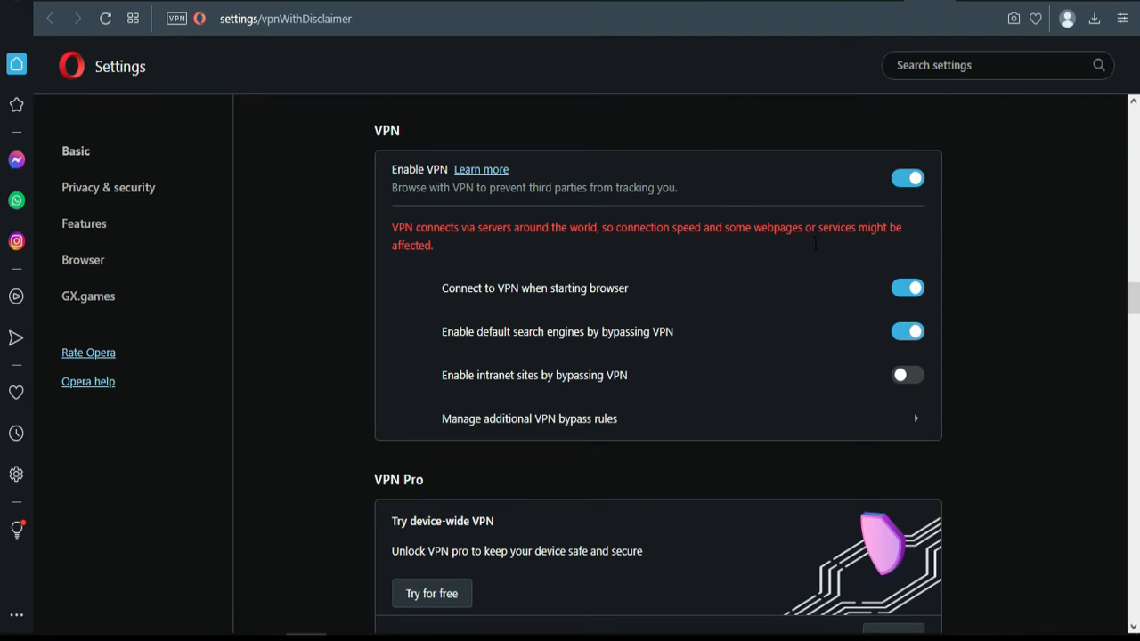
{"action": "mouse_move", "coordinate": [820, 350]}
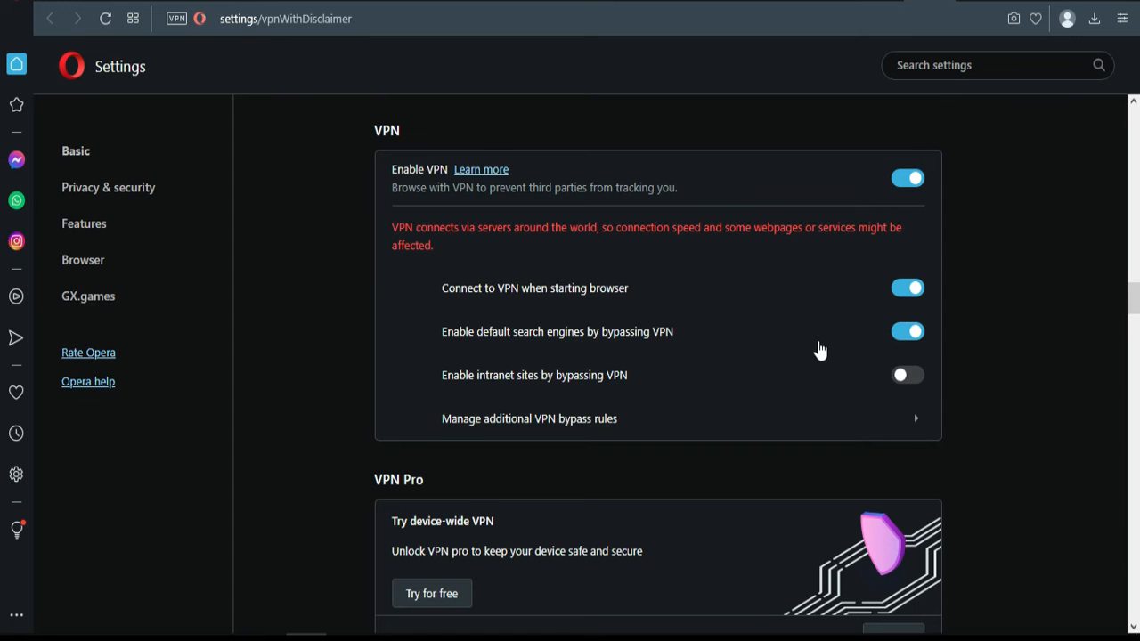
{"action": "scroll", "scroll_direction": "up", "scroll_amount": 3}
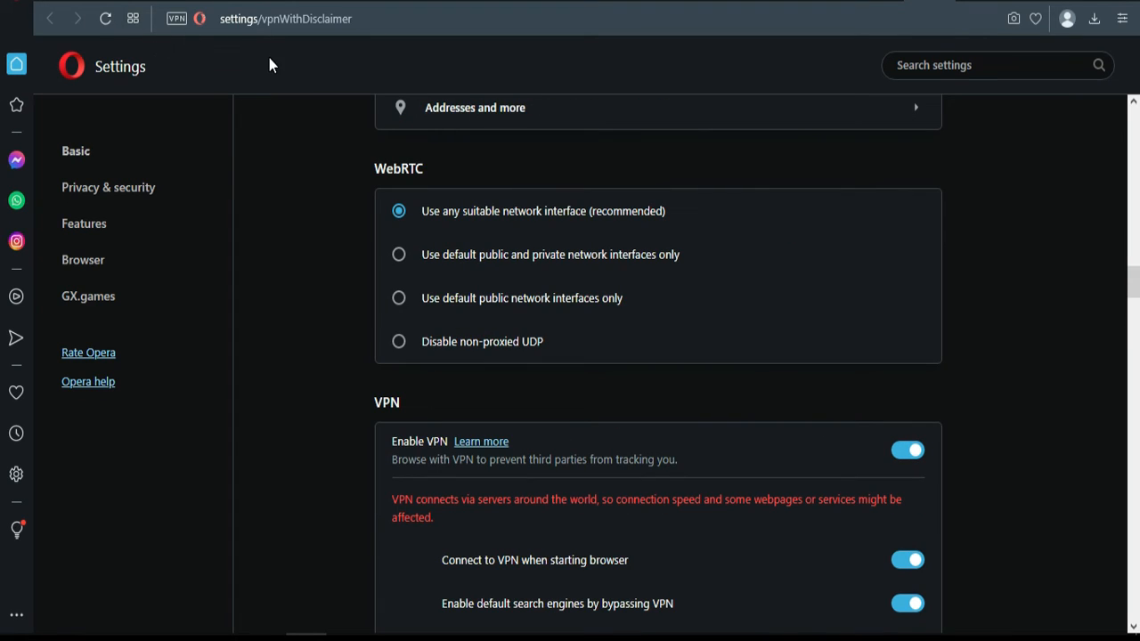
{"action": "mouse_move", "coordinate": [293, 69]}
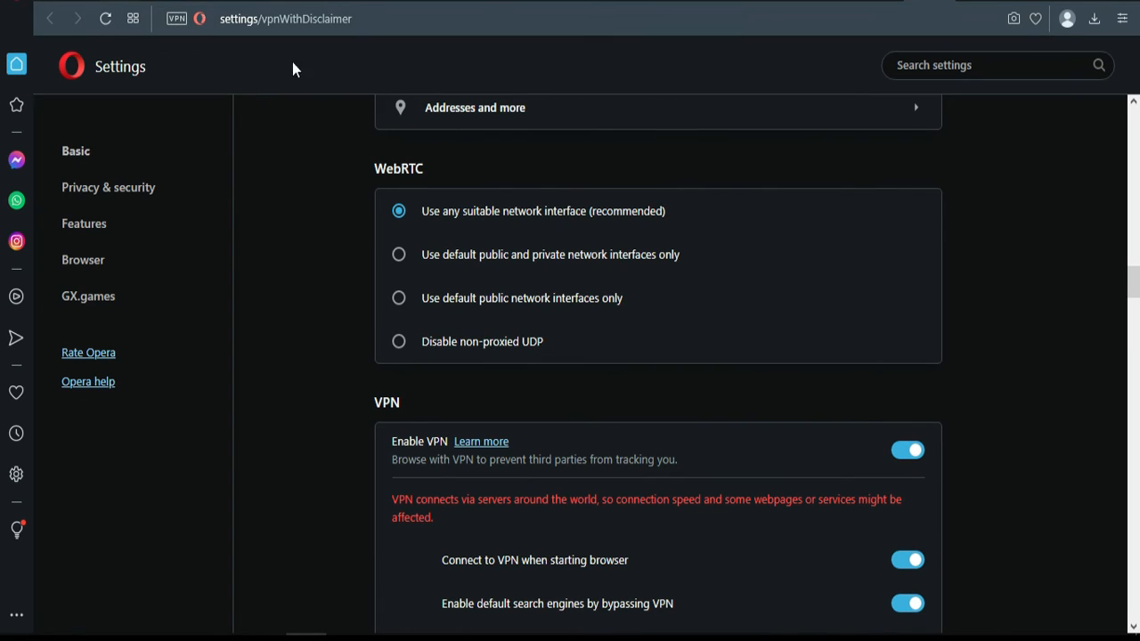
{"action": "left_click", "coordinate": [176, 18]}
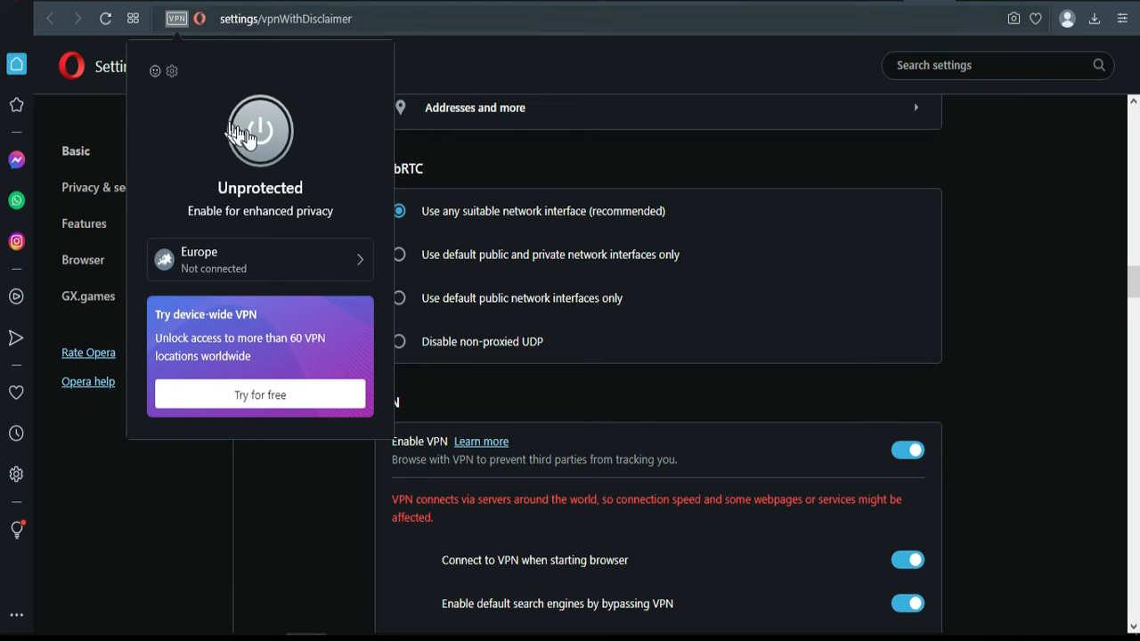
Connect the VPN, change its location from Europe to Asia, and dismiss the status panel.
{"action": "left_click", "coordinate": [260, 132]}
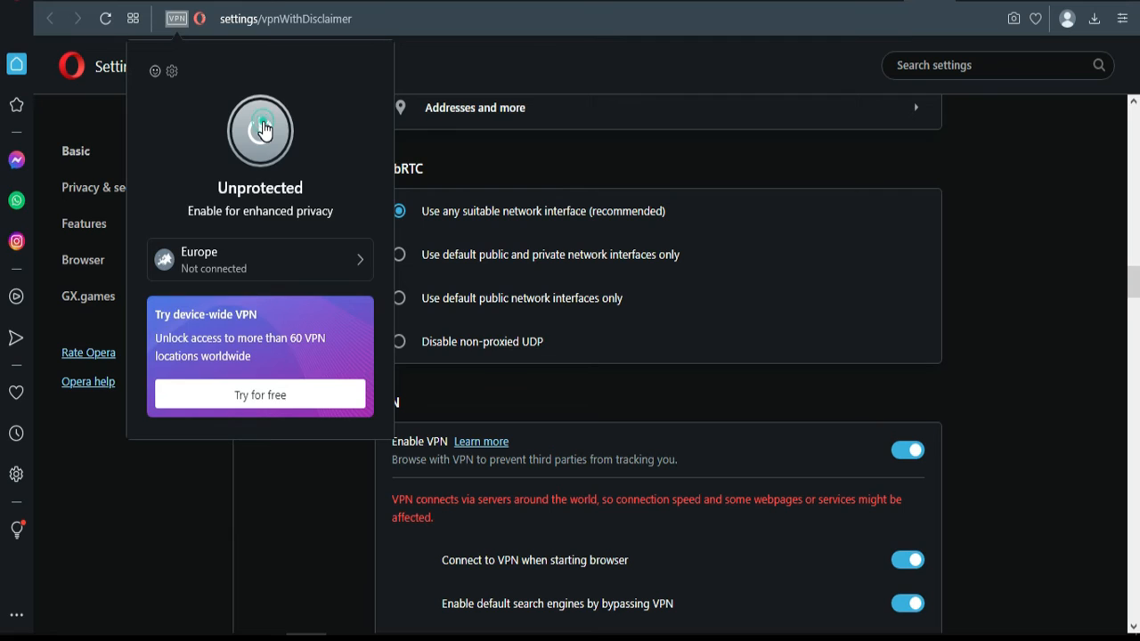
{"action": "left_click", "coordinate": [260, 131]}
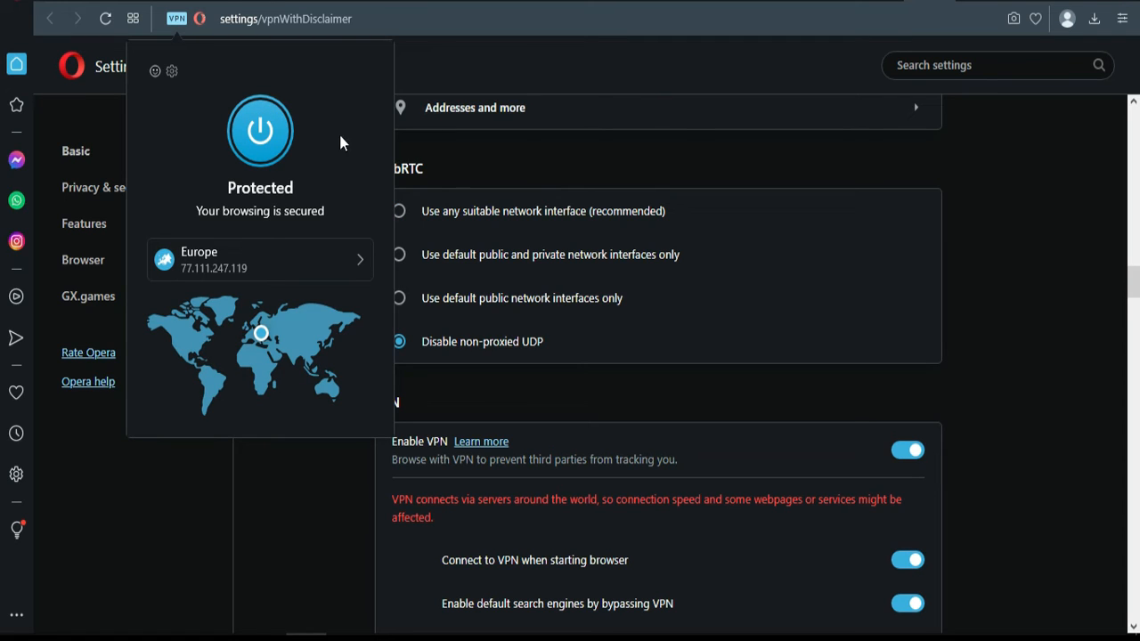
{"action": "mouse_move", "coordinate": [271, 260]}
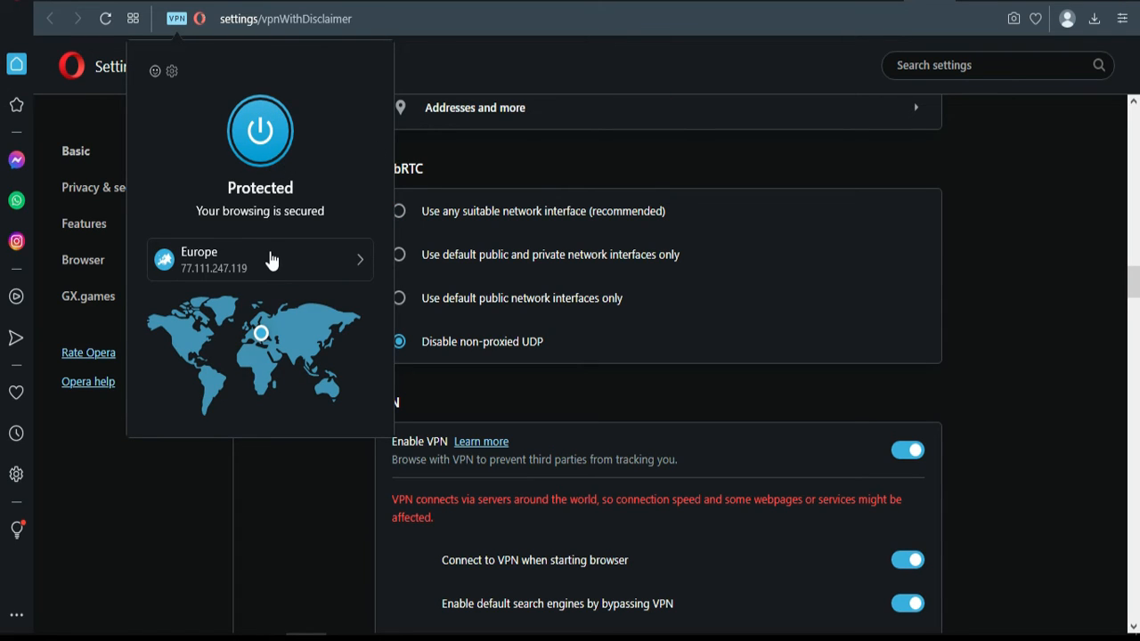
{"action": "left_click", "coordinate": [260, 260]}
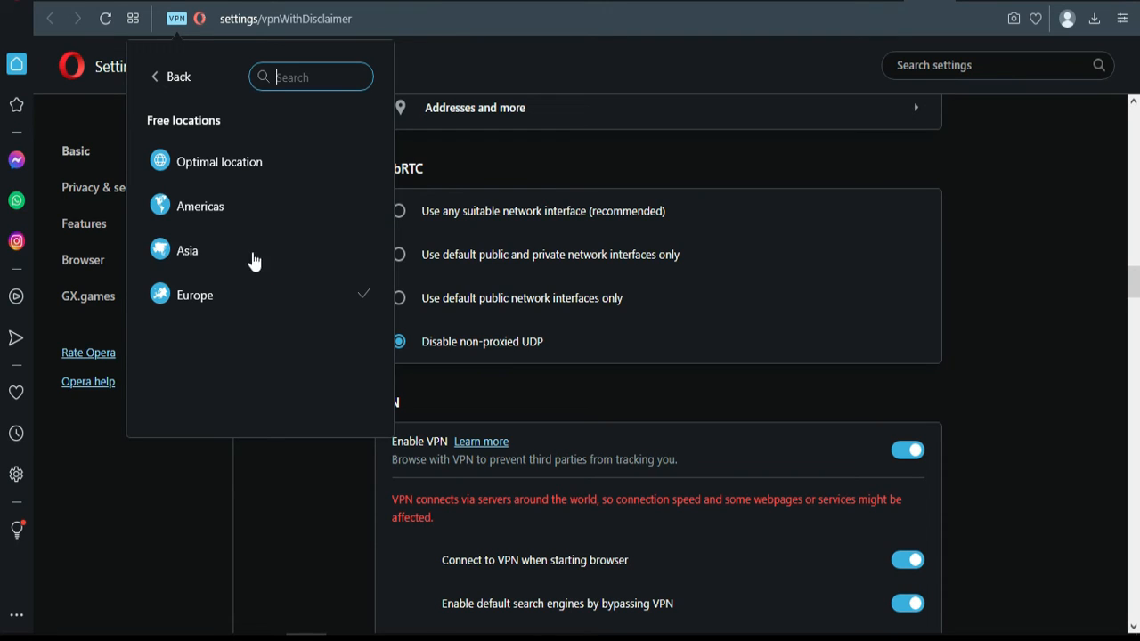
{"action": "mouse_move", "coordinate": [194, 288]}
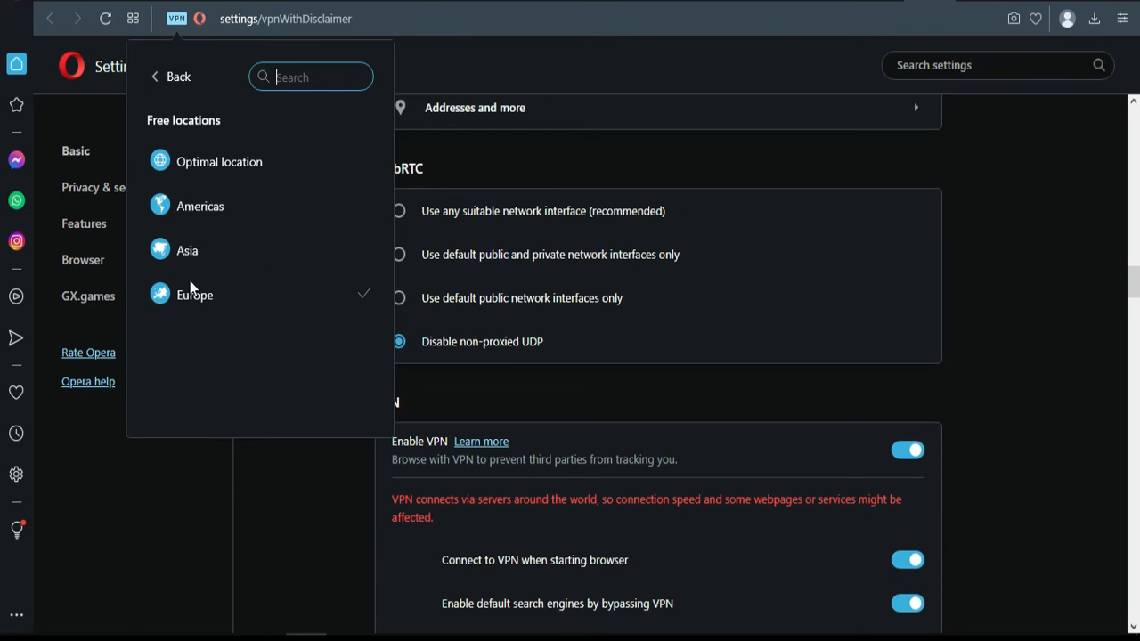
{"action": "mouse_move", "coordinate": [206, 205]}
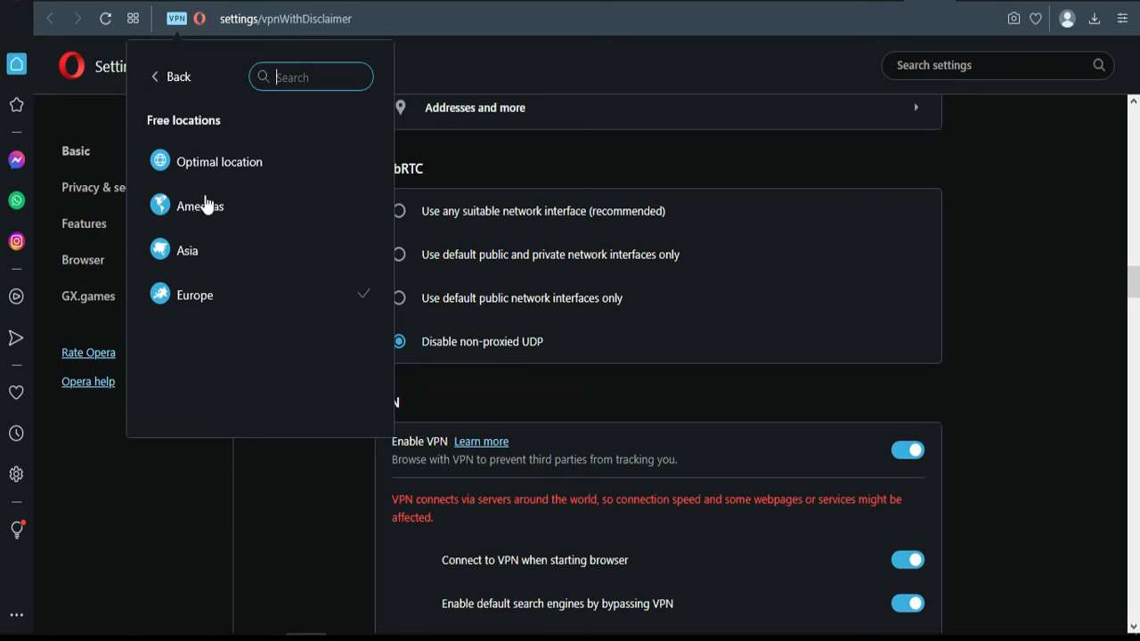
{"action": "mouse_move", "coordinate": [187, 265]}
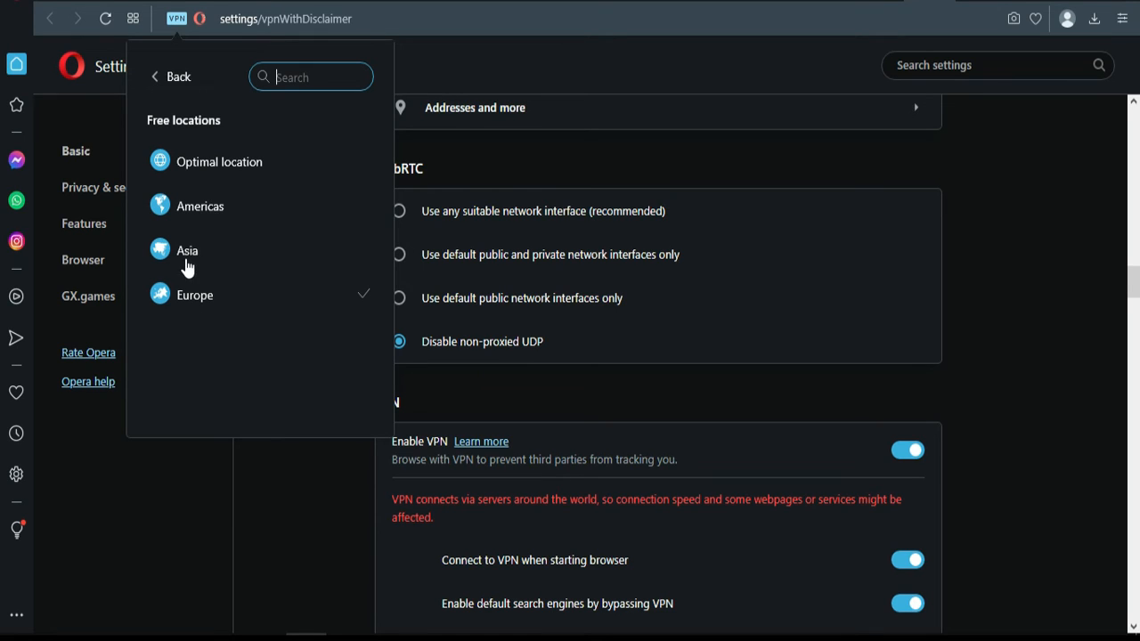
{"action": "left_click", "coordinate": [187, 249]}
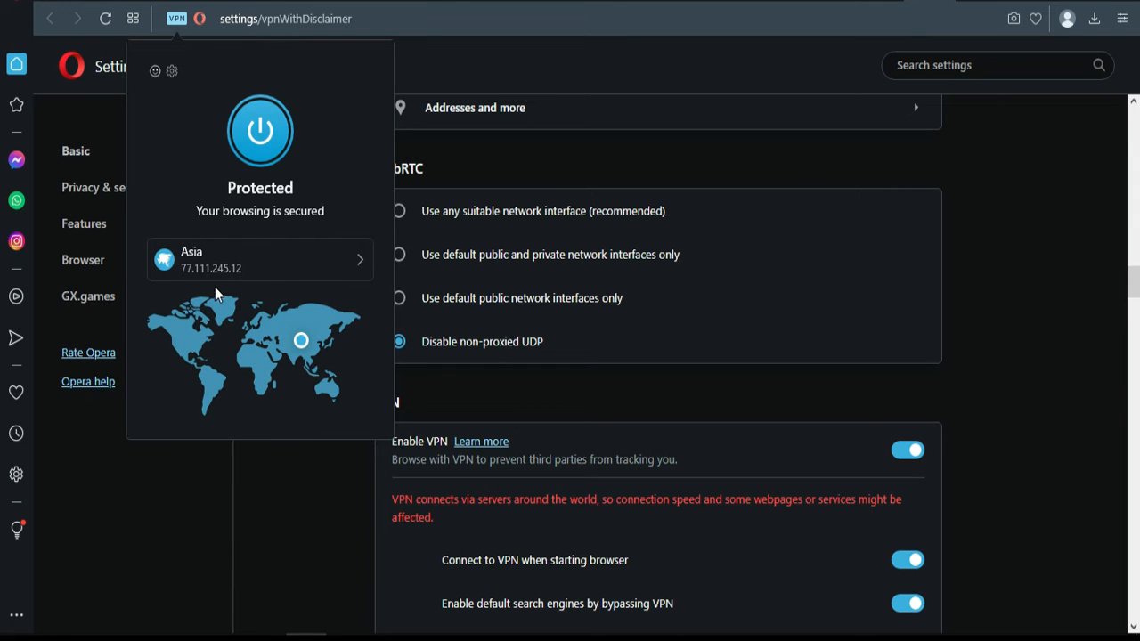
{"action": "left_click", "coordinate": [1031, 232]}
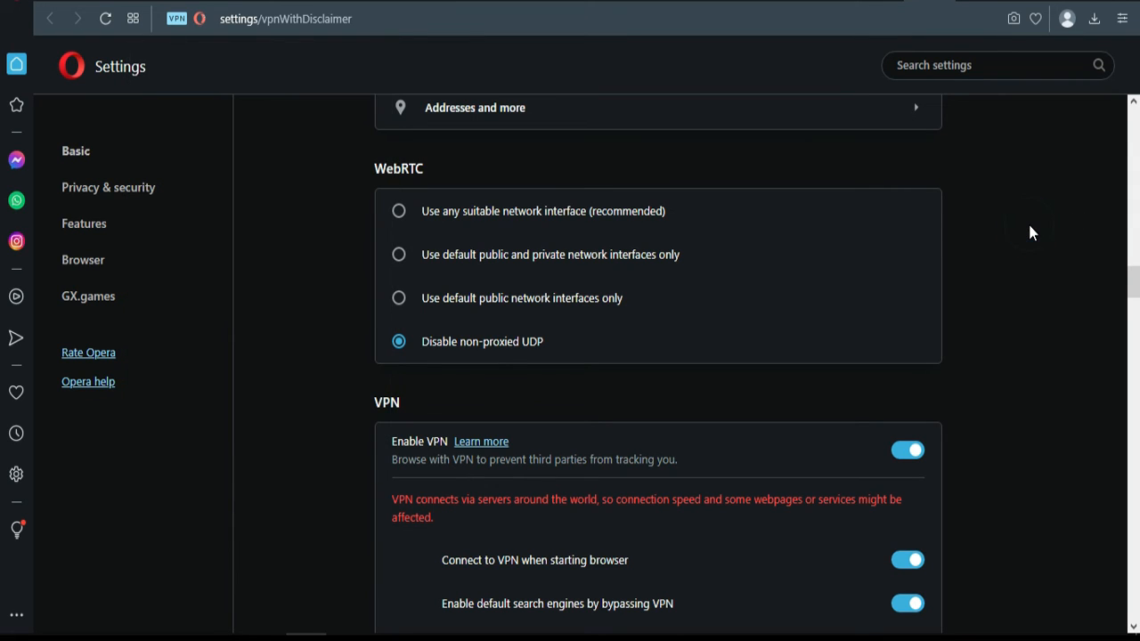
{"action": "mouse_move", "coordinate": [1033, 231]}
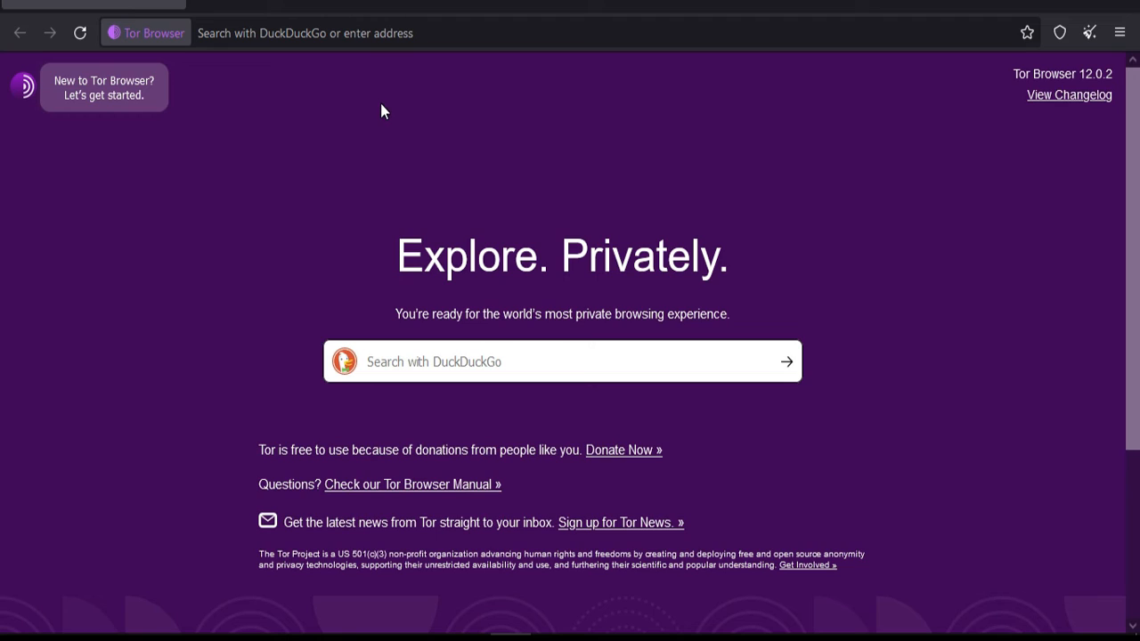
{"action": "mouse_move", "coordinate": [321, 83]}
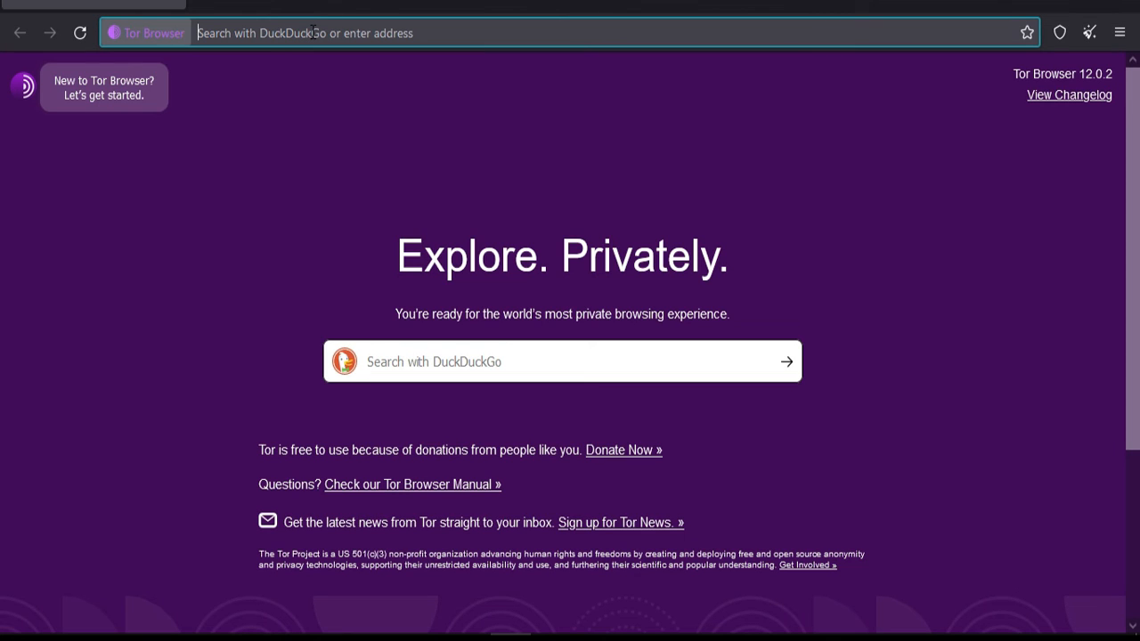
Search DuckDuckGo for 'chatgpt' and go to the ChatGPT Online result.
{"action": "type", "text": "chatgpt&ia=web"}
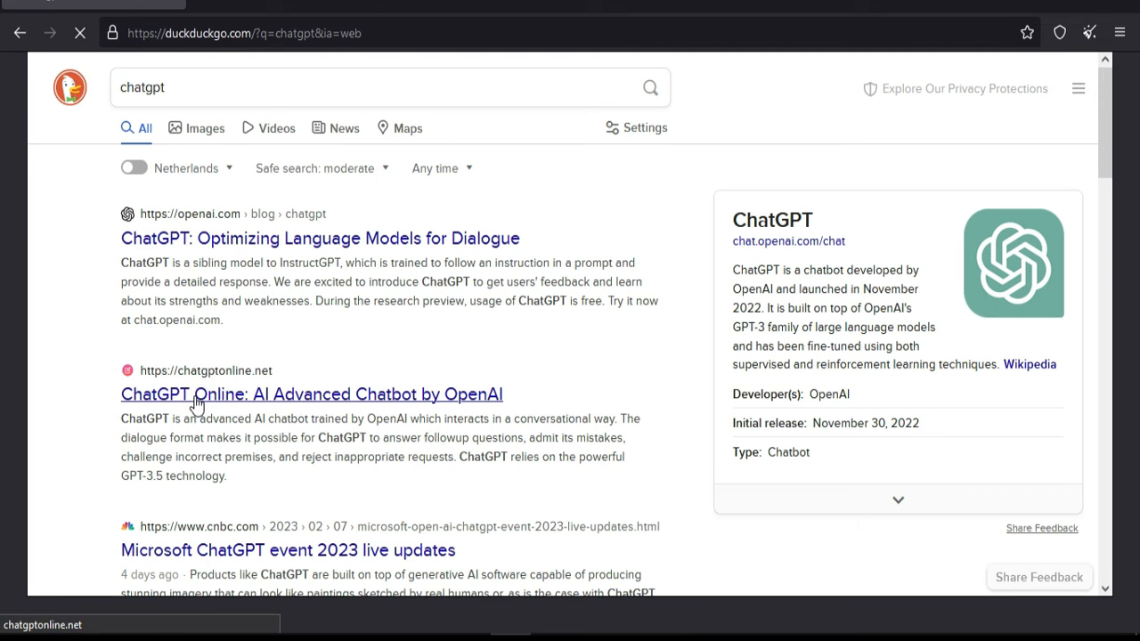
{"action": "left_click", "coordinate": [310, 393]}
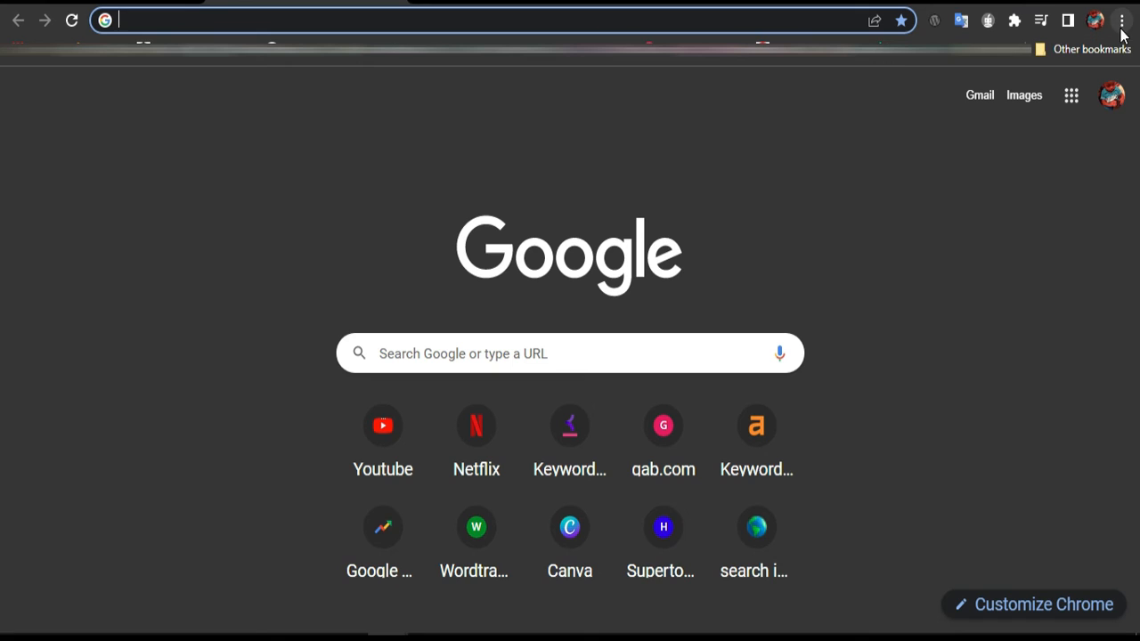
Go to Chrome's Privacy and security settings via the three-dot menu.
{"action": "left_click", "coordinate": [1122, 20]}
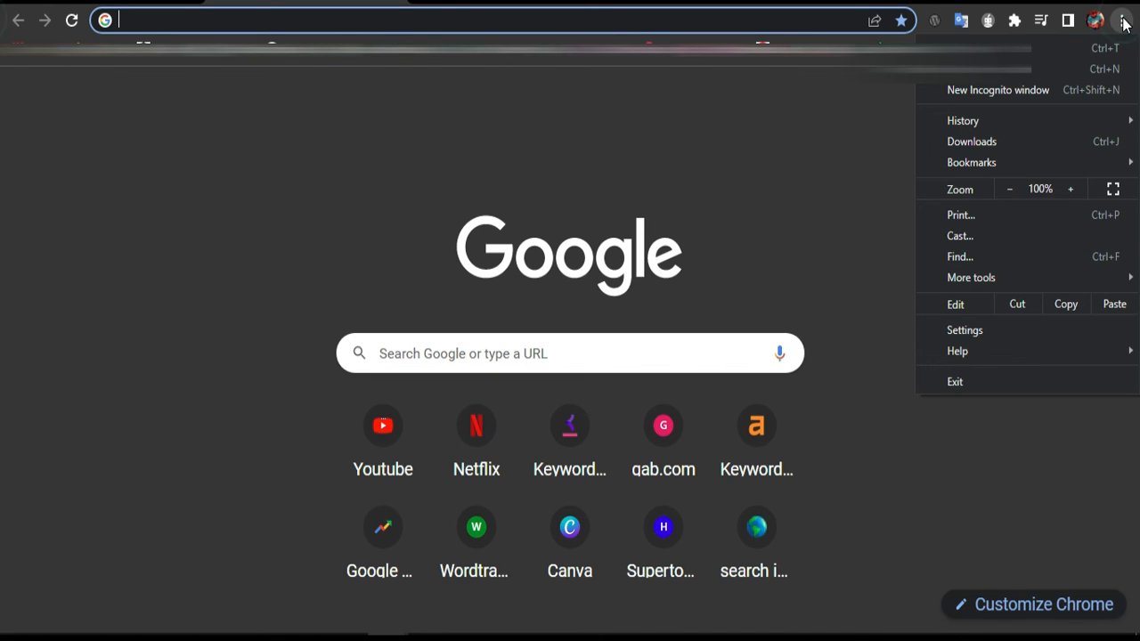
{"action": "left_click", "coordinate": [963, 329]}
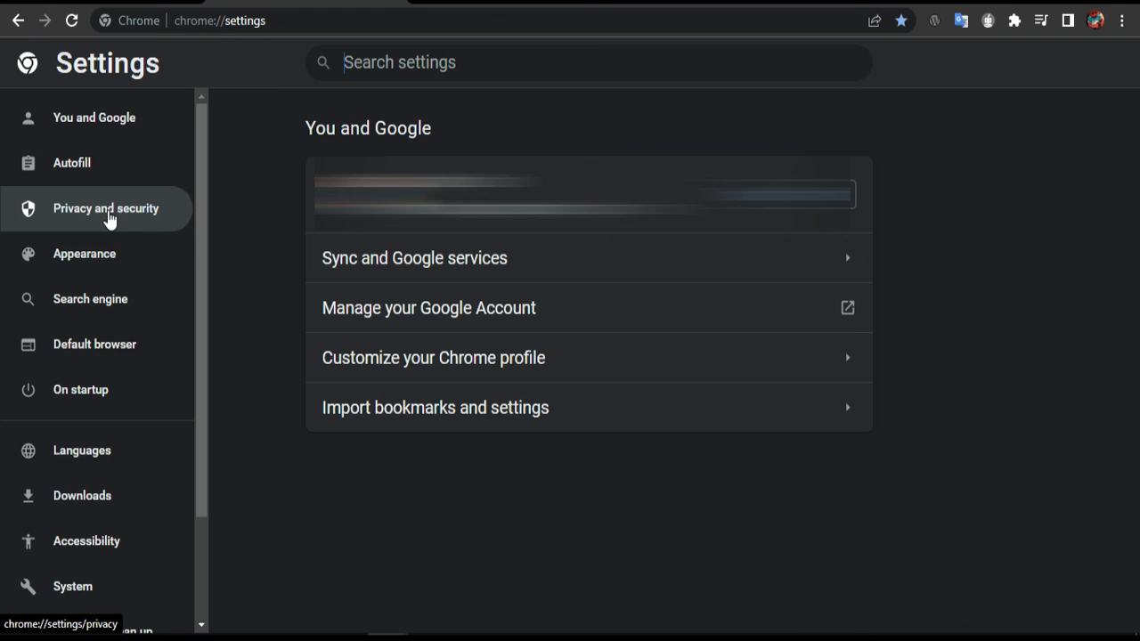
{"action": "left_click", "coordinate": [105, 207]}
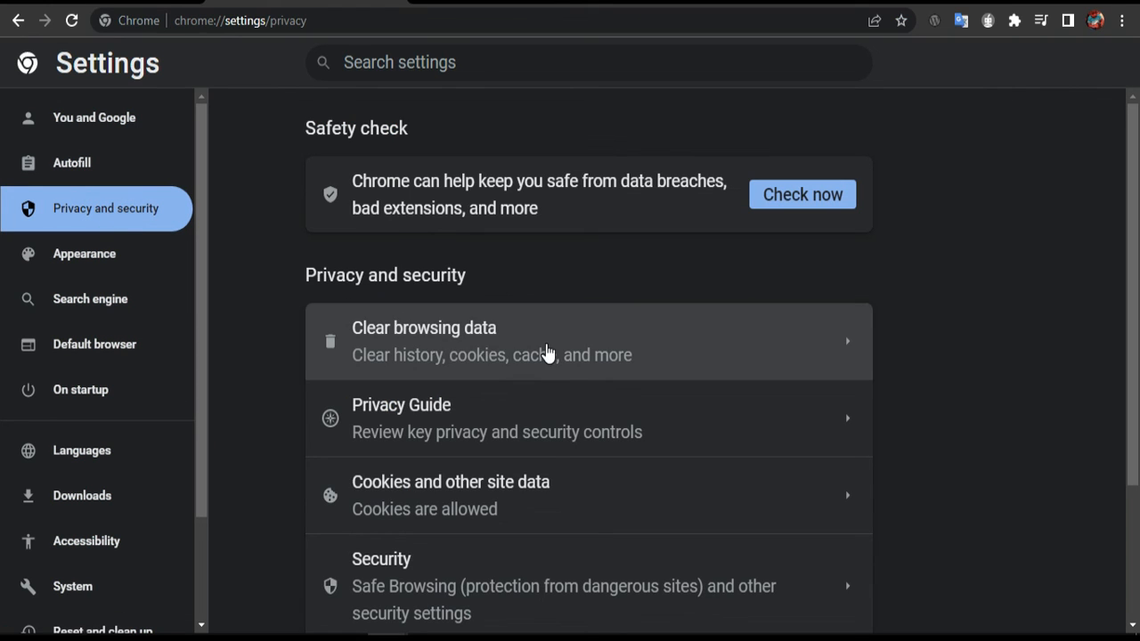
{"action": "mouse_move", "coordinate": [530, 349]}
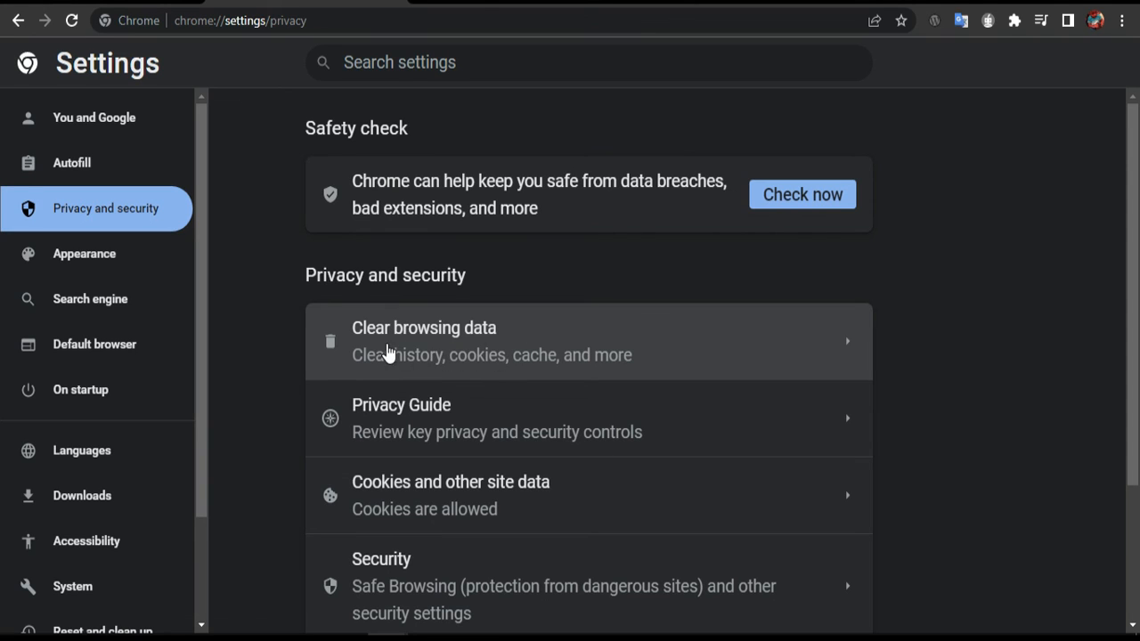
{"action": "mouse_move", "coordinate": [436, 354]}
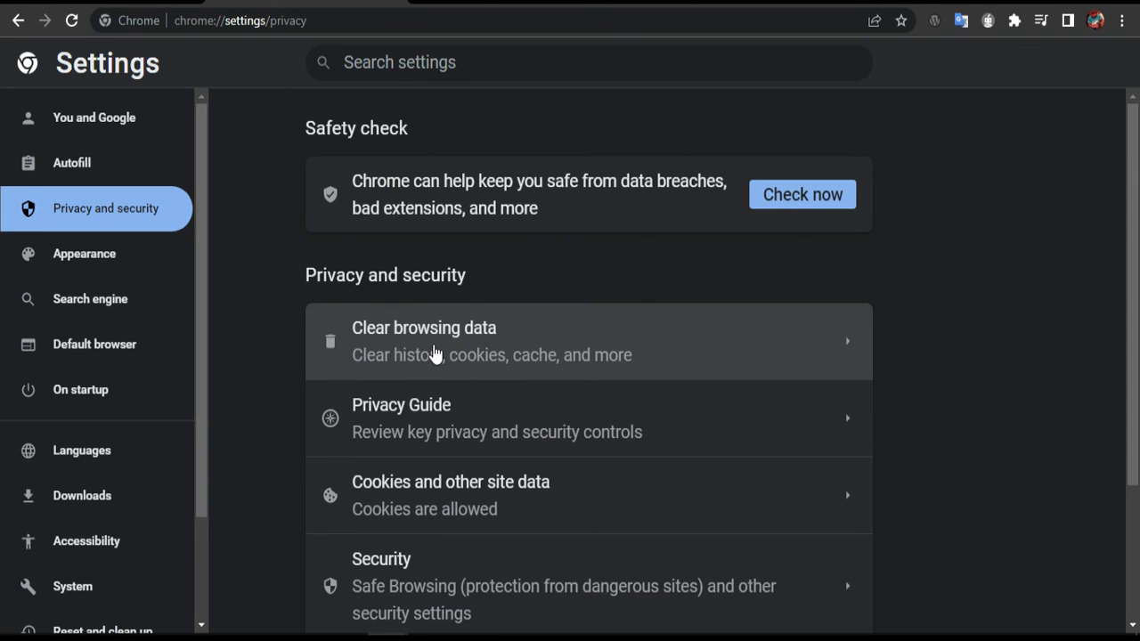
{"action": "mouse_move", "coordinate": [1122, 113]}
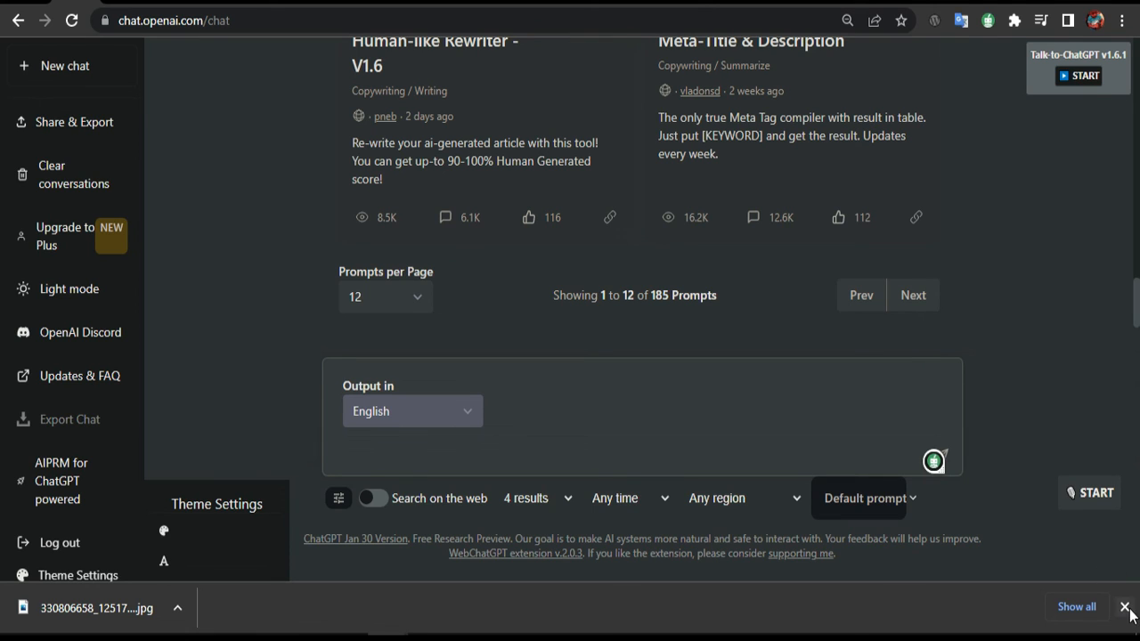
Dismiss Chrome's finished-download bar to uncover the ChatGPT chat page.
{"action": "left_click", "coordinate": [1131, 606]}
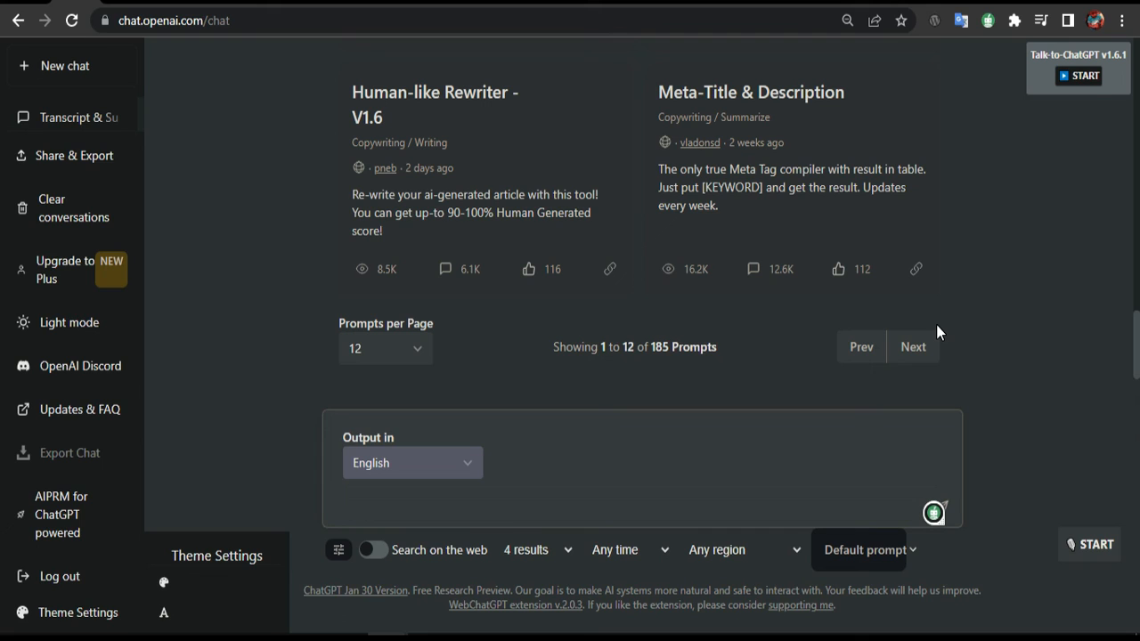
{"action": "mouse_move", "coordinate": [271, 394]}
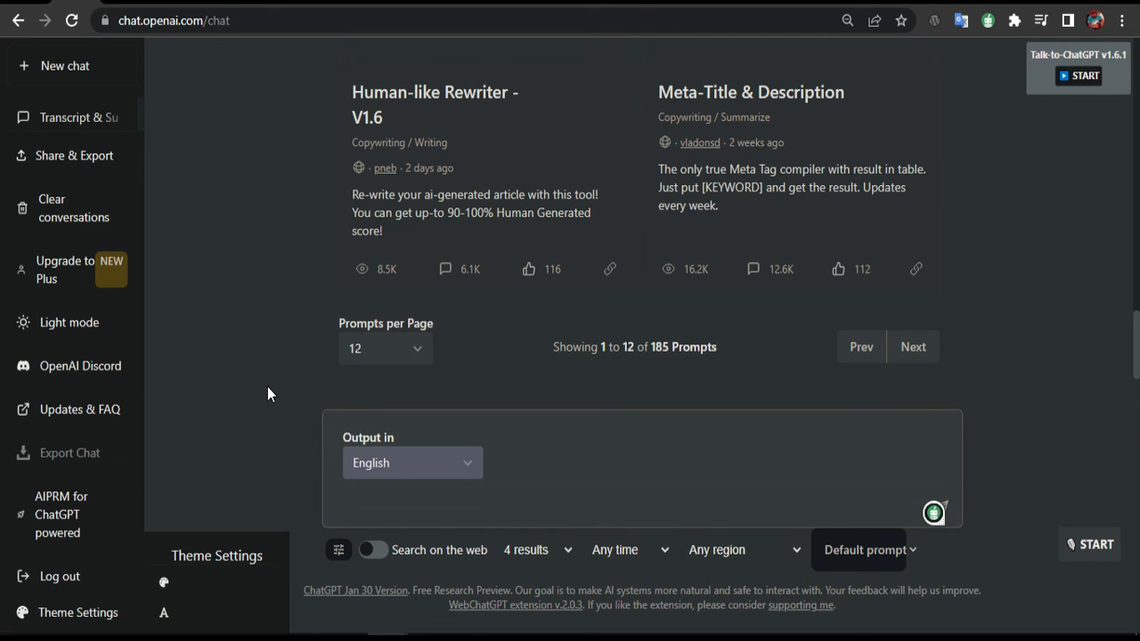